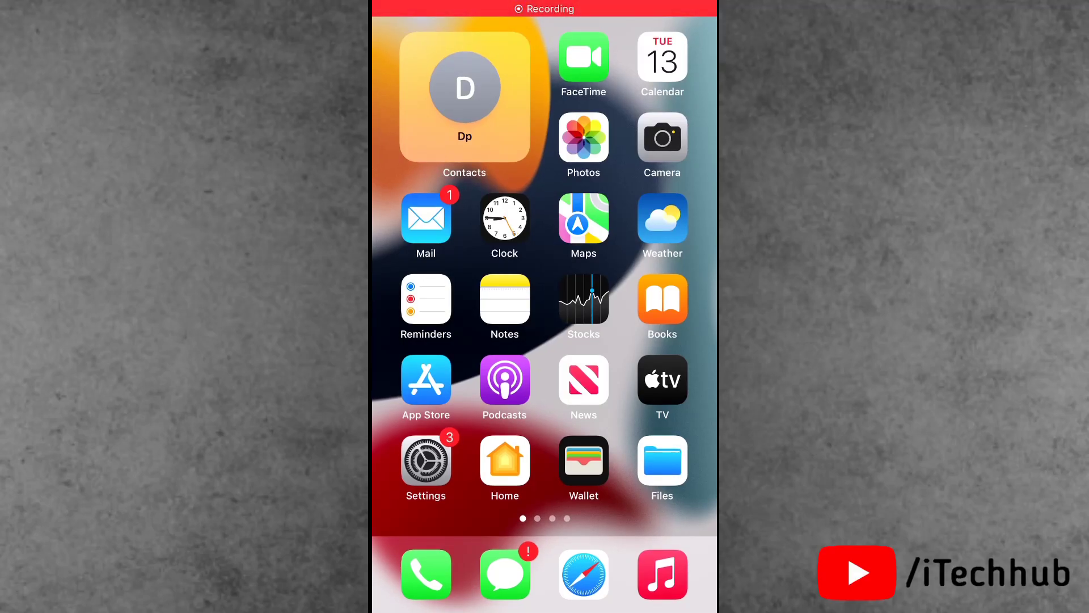
Navigate through General to the Transfer or Reset iPhone section of Settings
{"action": "scroll", "scroll_direction": "left", "scroll_amount": 3}
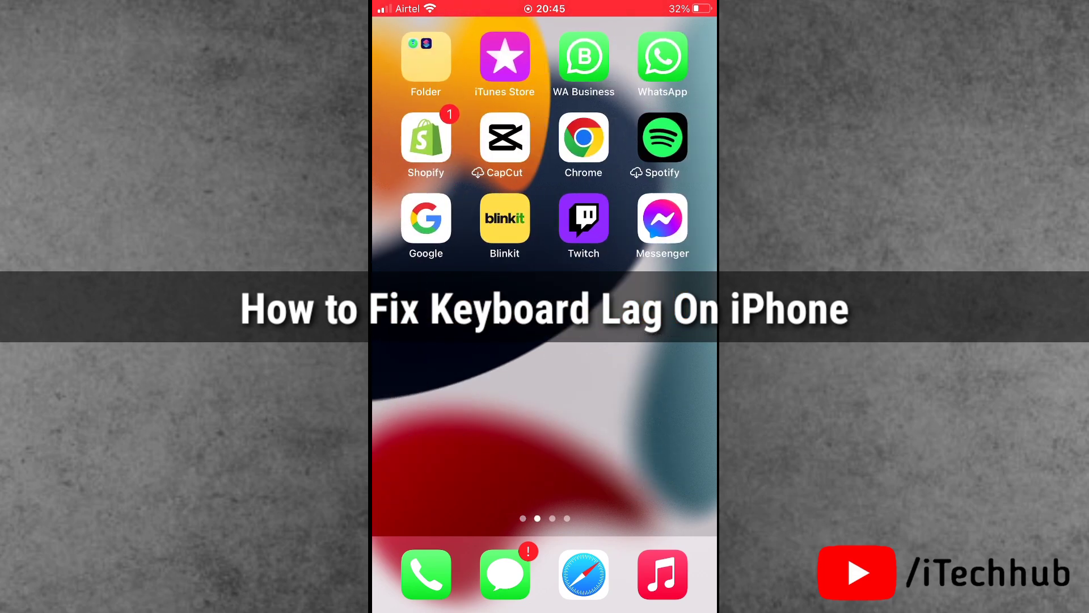
{"action": "scroll", "scroll_direction": "right", "scroll_amount": 3}
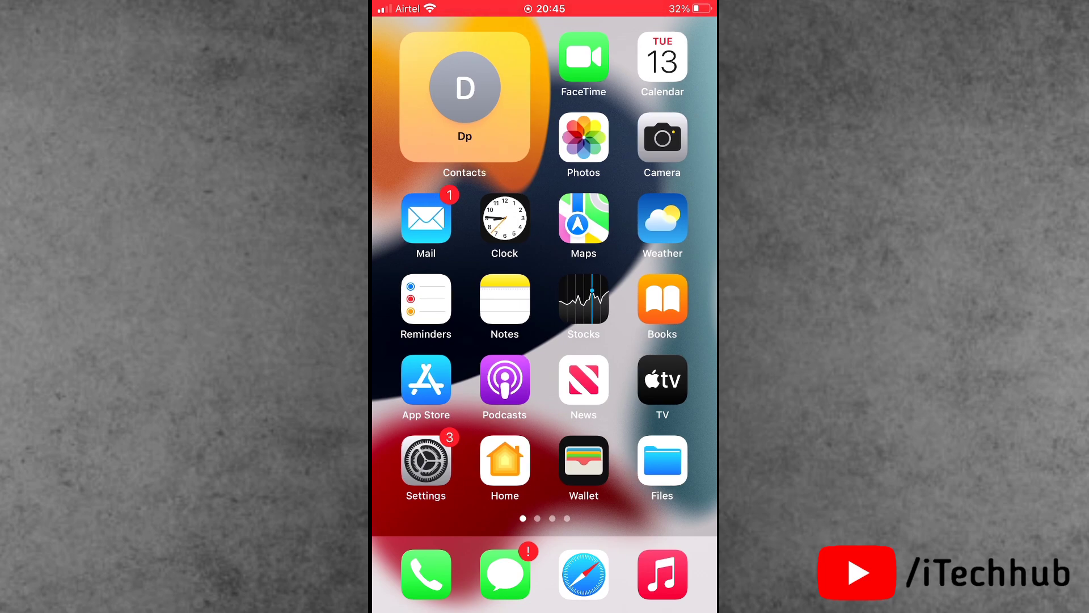
{"action": "scroll", "scroll_direction": "left", "scroll_amount": 3}
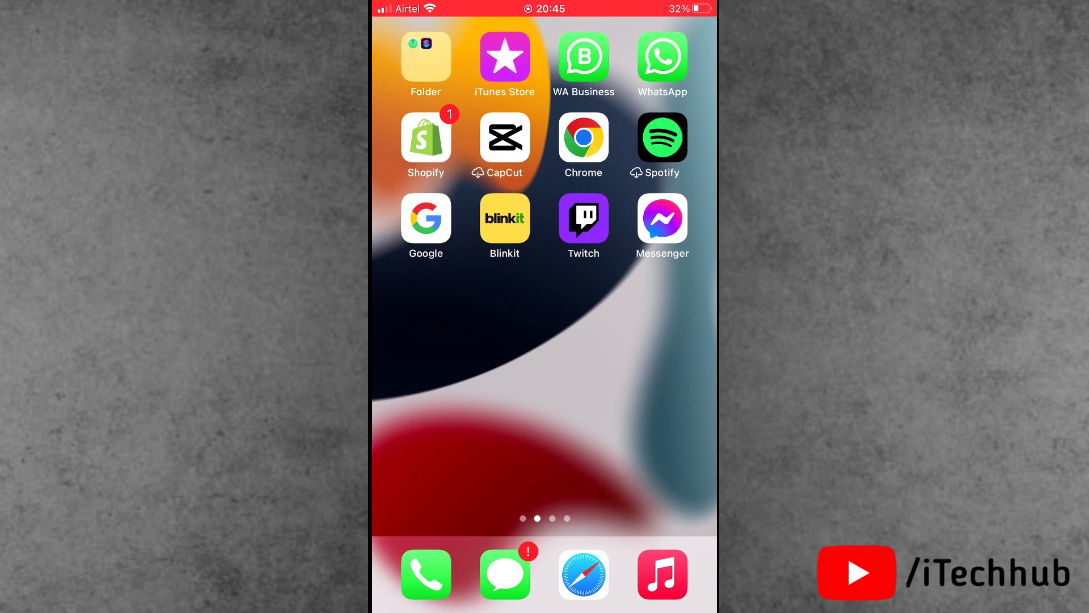
{"action": "scroll", "scroll_direction": "left", "scroll_amount": 3}
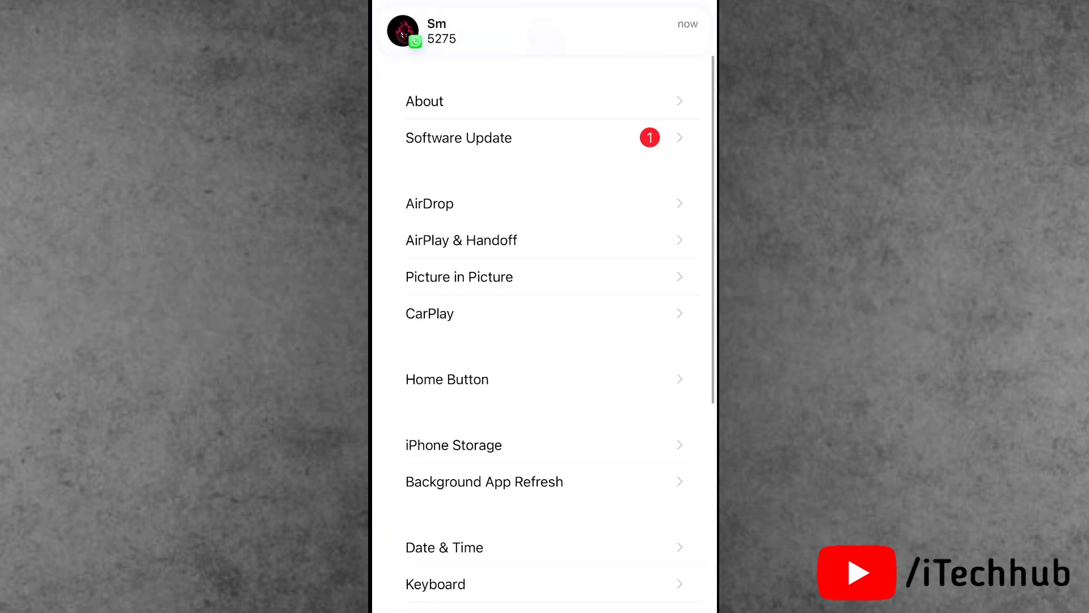
{"action": "scroll", "scroll_direction": "down", "scroll_amount": 3}
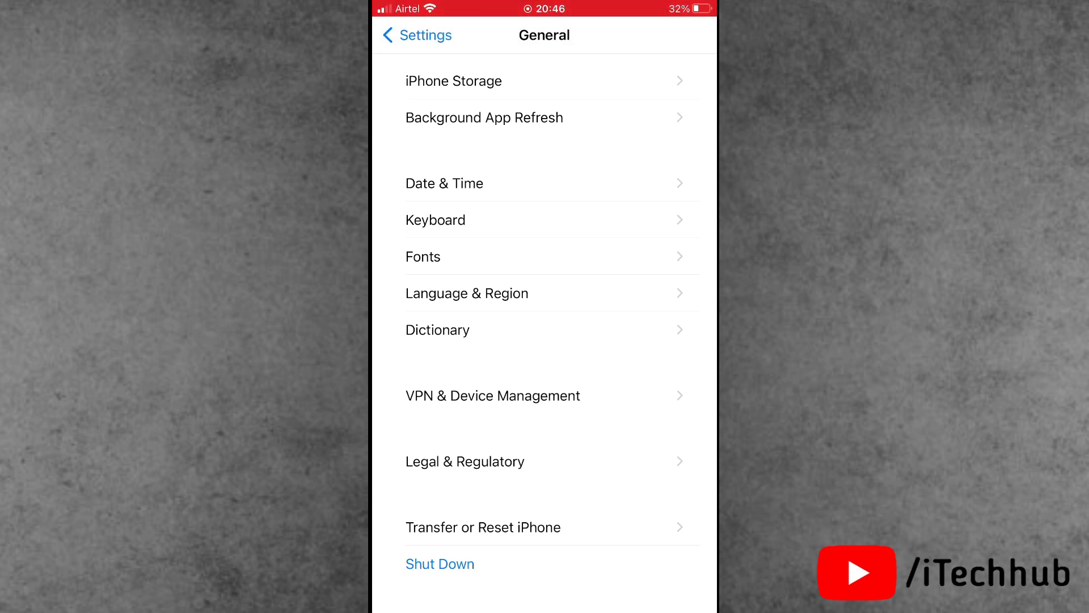
Reset the keyboard dictionary from the Reset choices and return to the home screen
{"action": "left_click", "coordinate": [483, 527]}
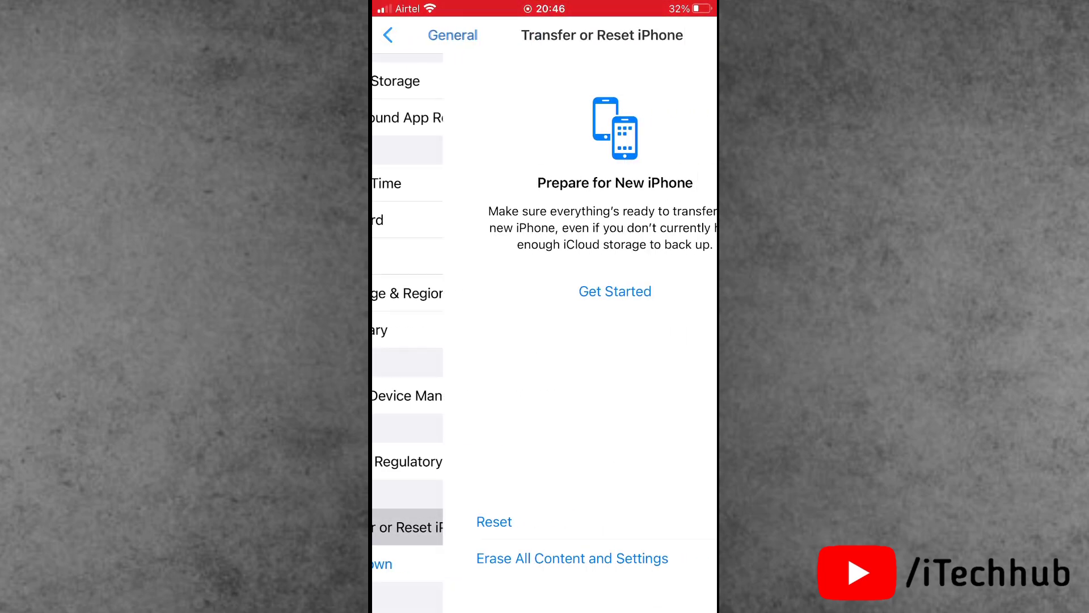
{"action": "left_click", "coordinate": [493, 522]}
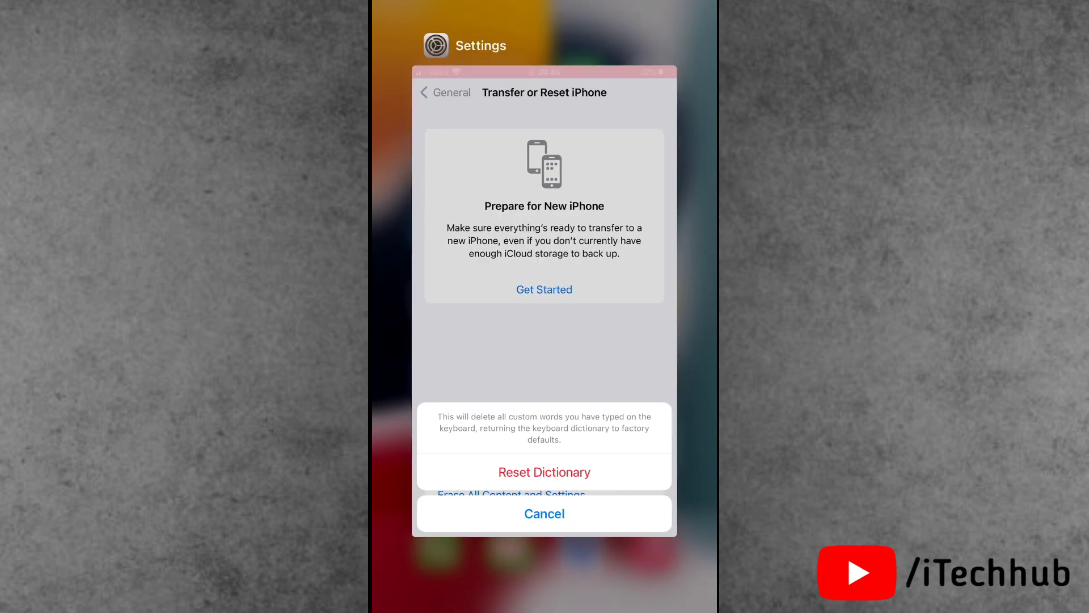
{"action": "left_click", "coordinate": [543, 513]}
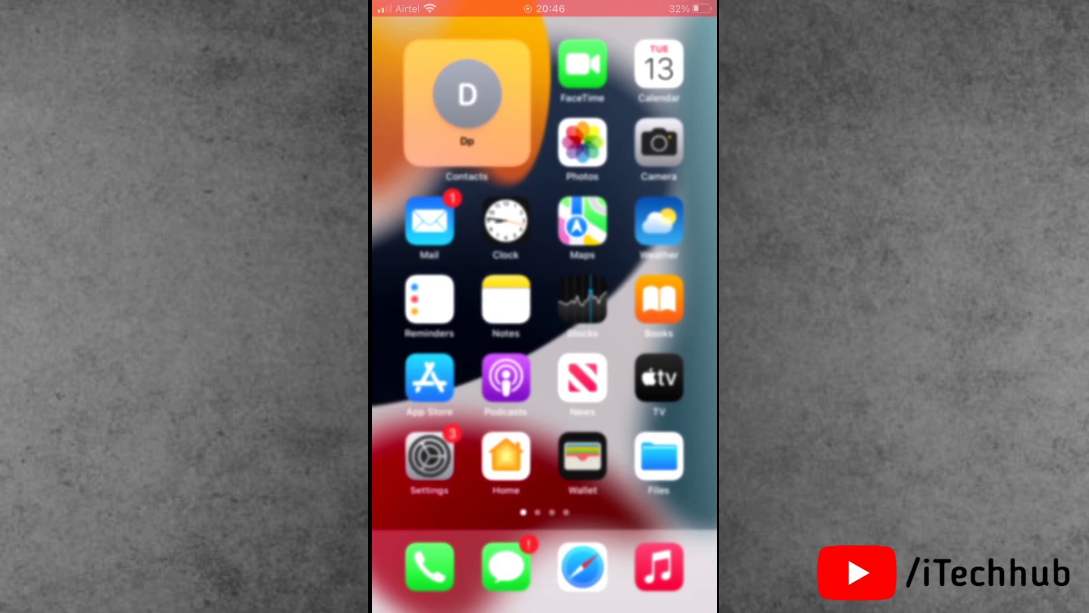
{"action": "scroll", "scroll_direction": "left", "scroll_amount": 3}
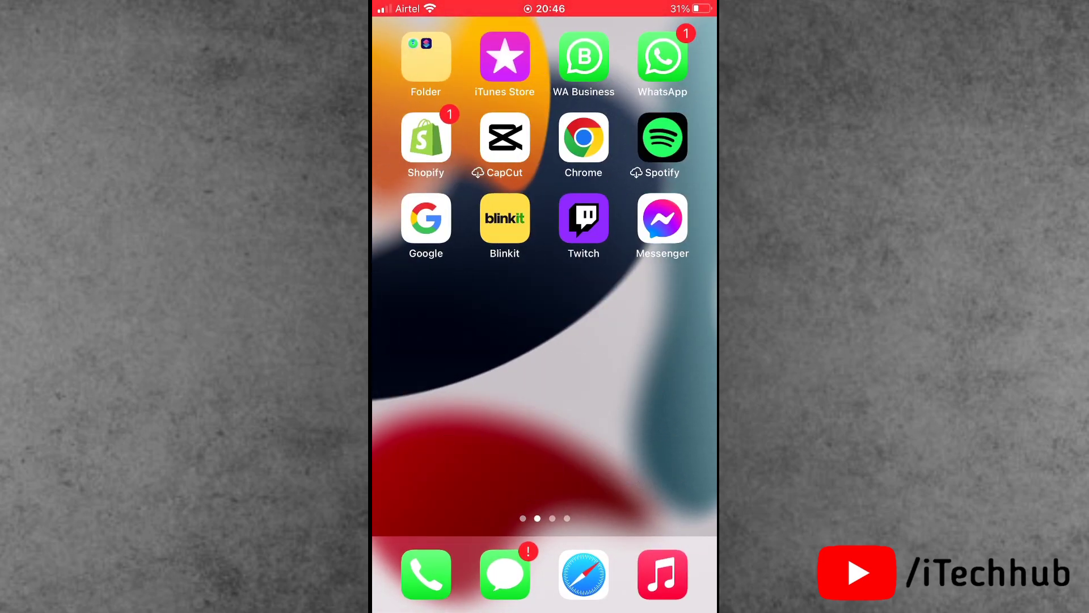
{"action": "scroll", "scroll_direction": "right", "scroll_amount": 3}
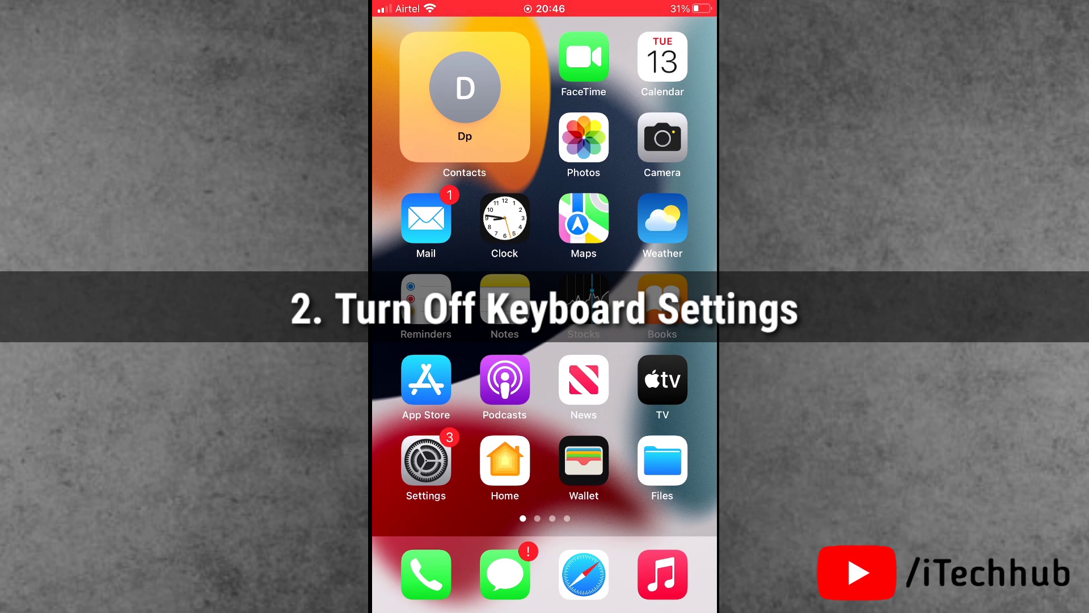
Switch off Auto-Capitalisation, Auto-Correction, Check Spelling, Predictive and the remaining Keyboard toggles, leaving Dictation on
{"action": "left_click", "coordinate": [425, 460]}
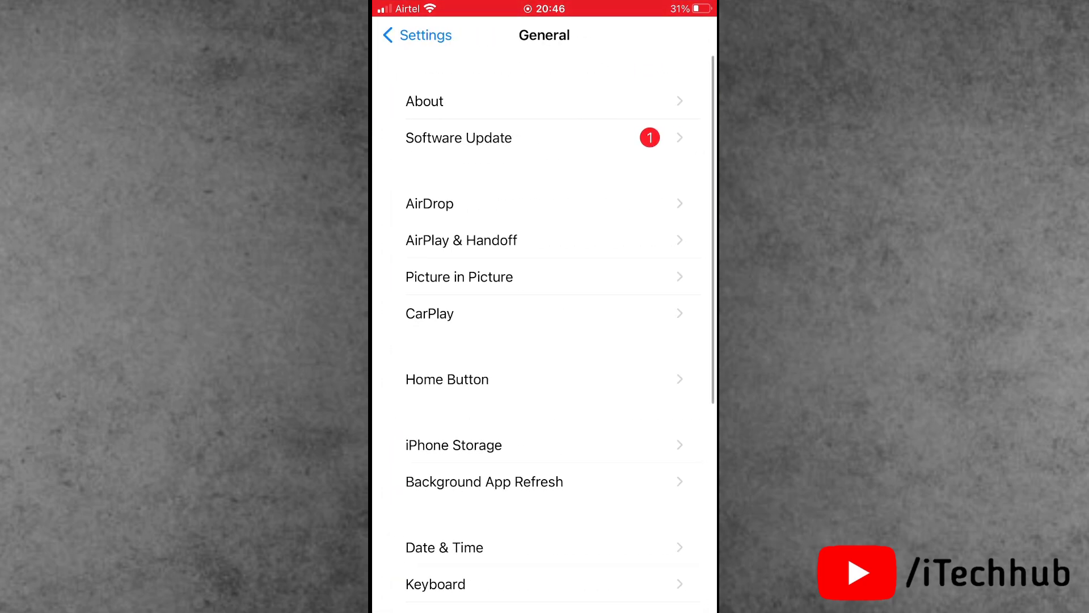
{"action": "left_click", "coordinate": [434, 583]}
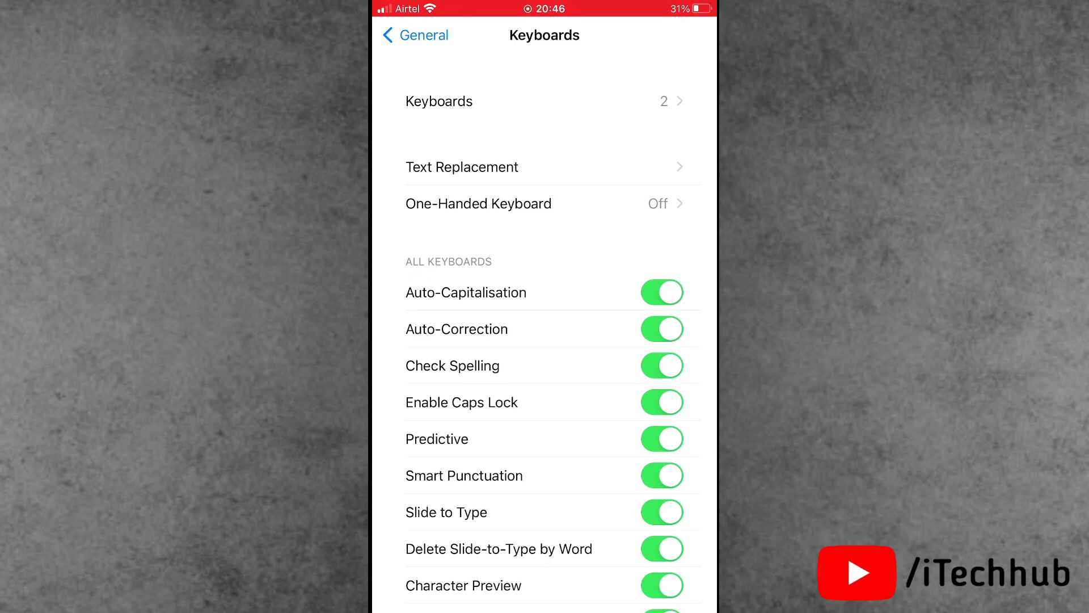
{"action": "left_click", "coordinate": [660, 291]}
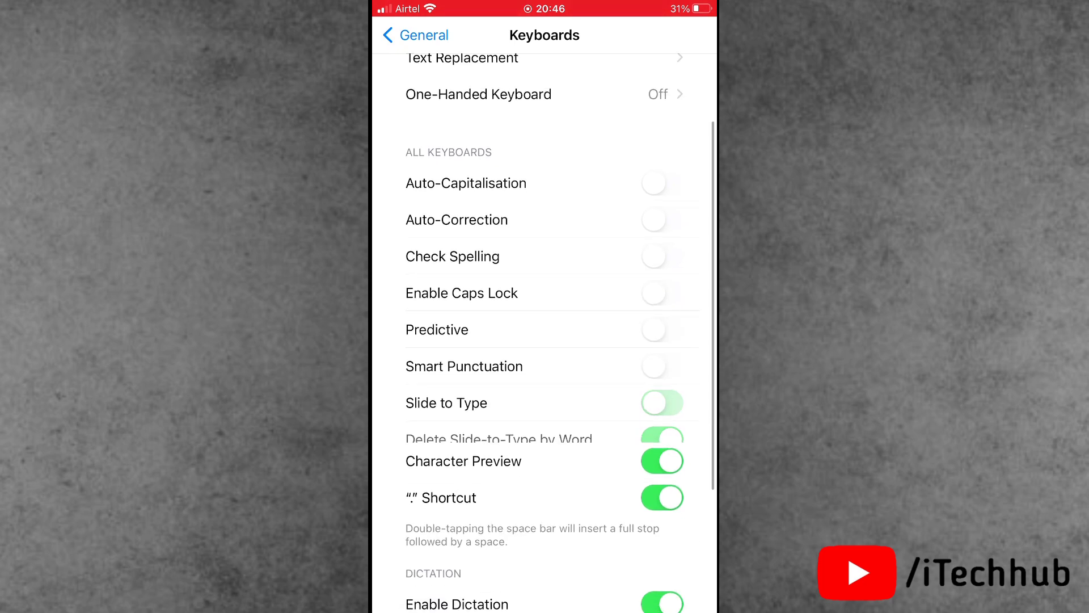
{"action": "scroll", "scroll_direction": "down", "scroll_amount": 3}
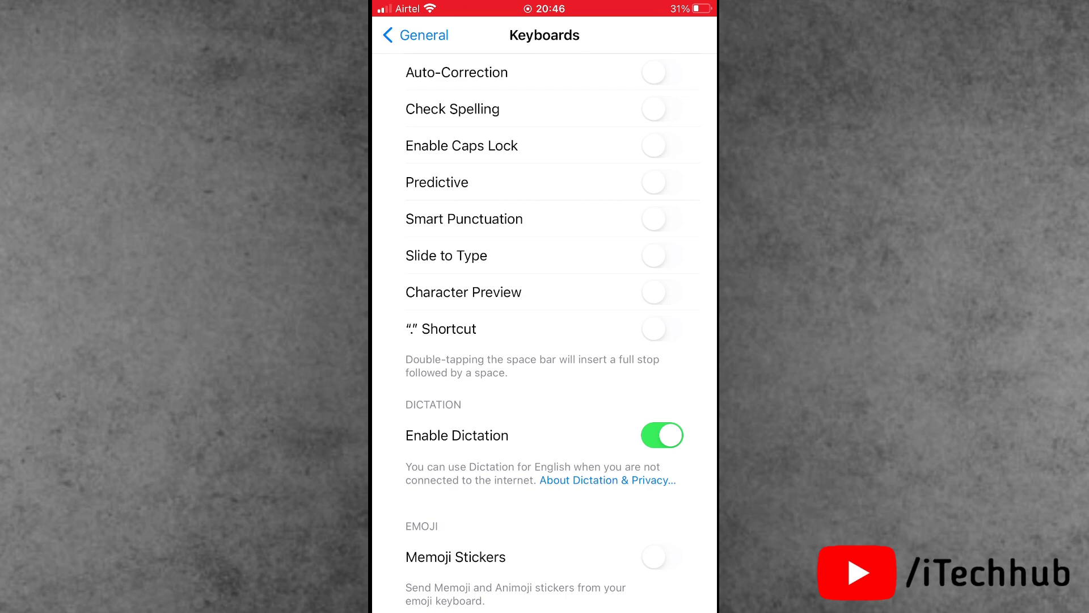
{"action": "scroll", "scroll_direction": "down", "scroll_amount": 3}
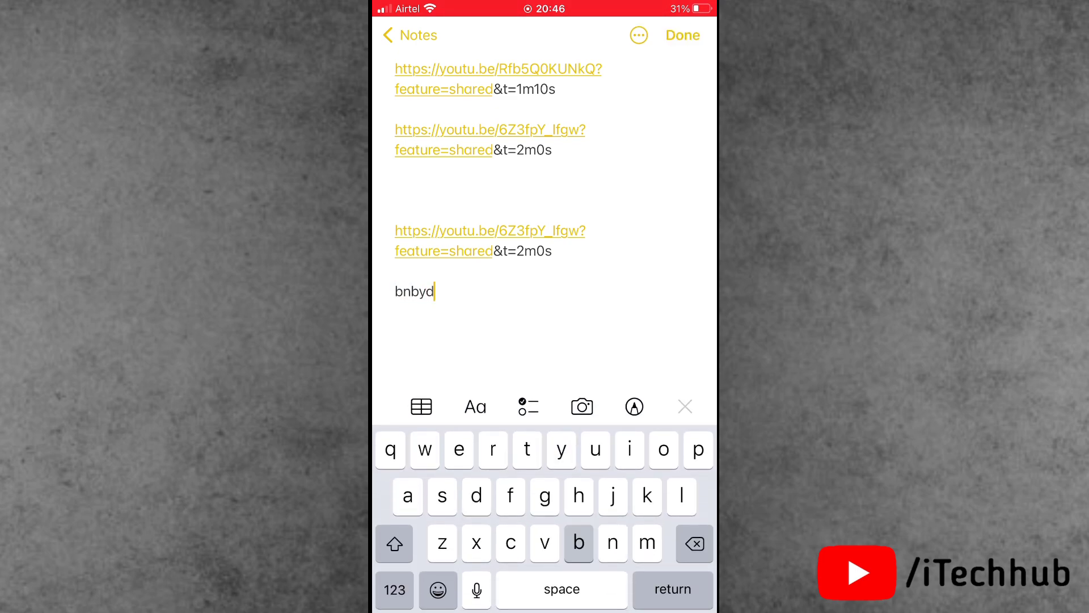
Type the random letters 'bbbhjp' at the end of the note, left uncorrected with no predictions
{"action": "type", "text": "bbbhjp"}
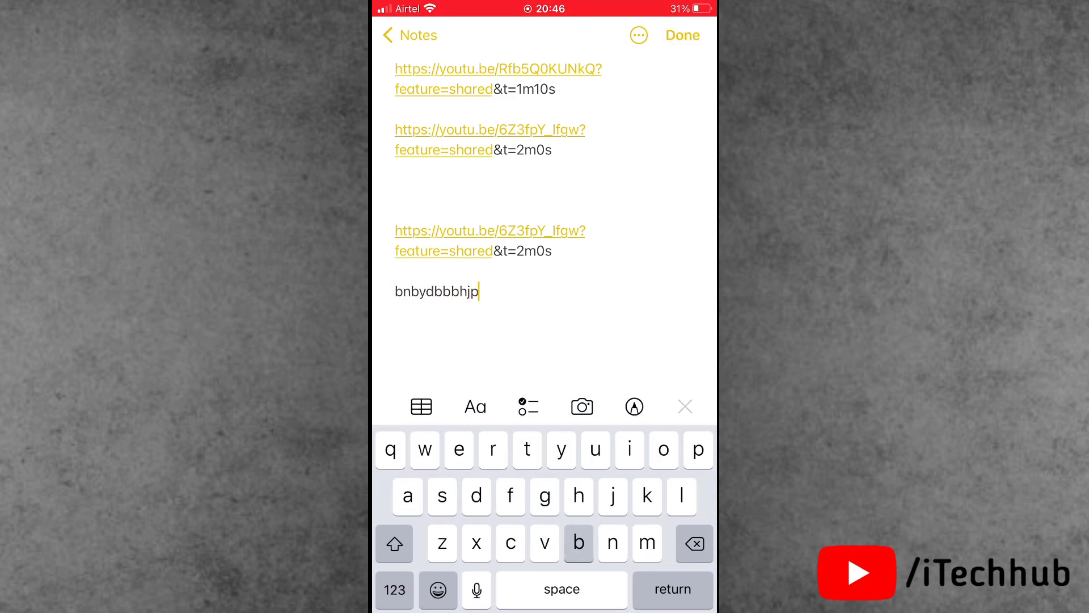